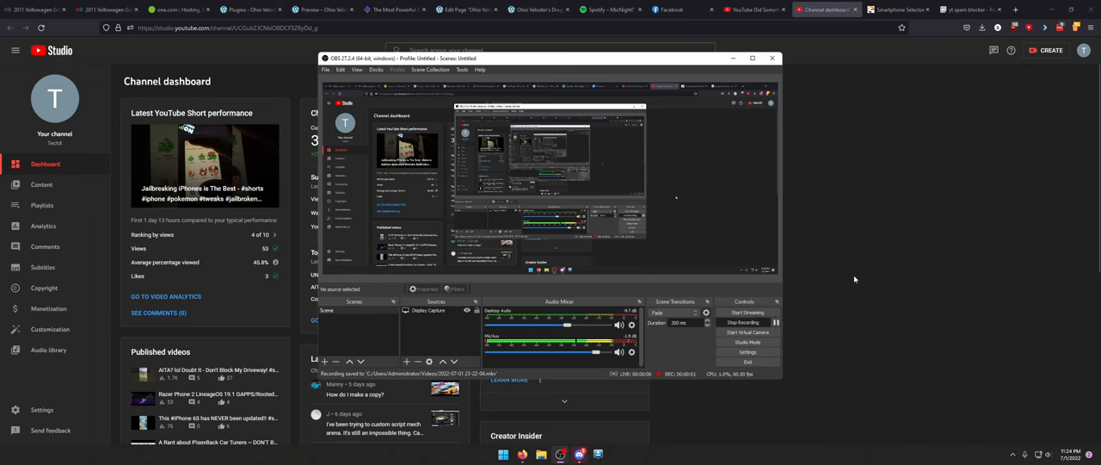
- Scroll the 'yt spam blocker' paste and select the start of its URL pattern text
left_click(794, 58)
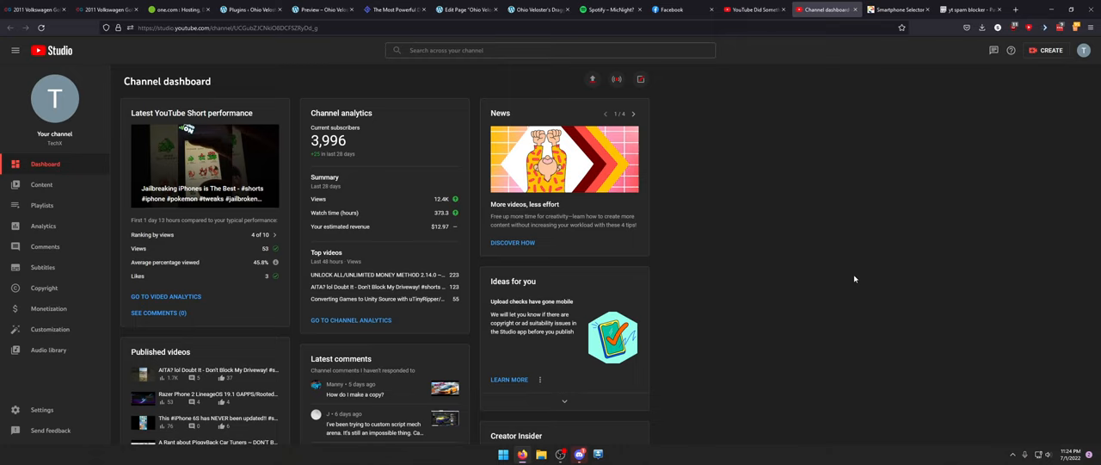
mouse_move(856, 278)
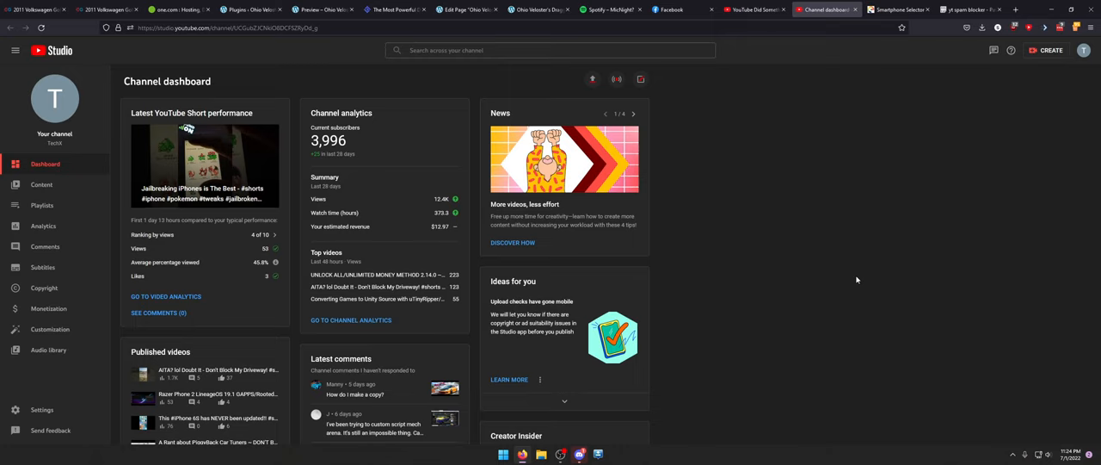
mouse_move(596, 305)
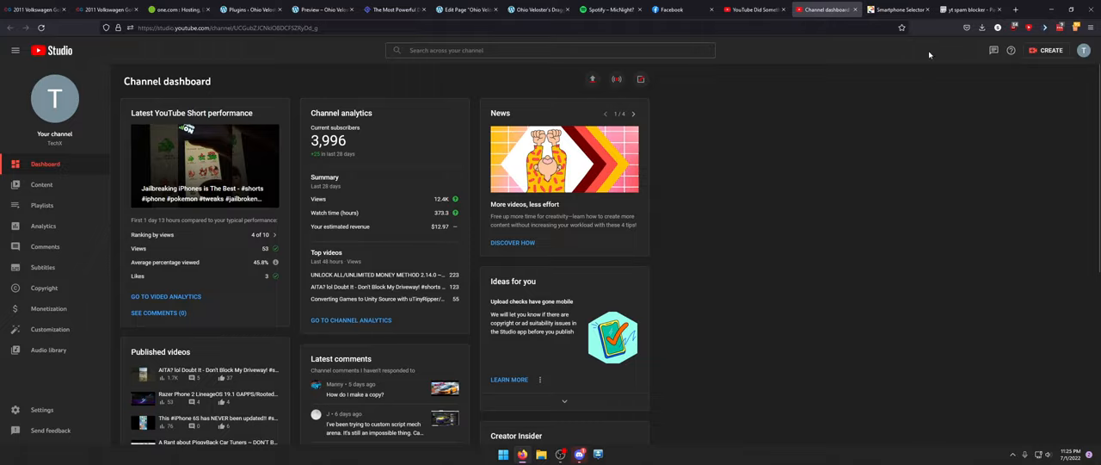
left_click(972, 9)
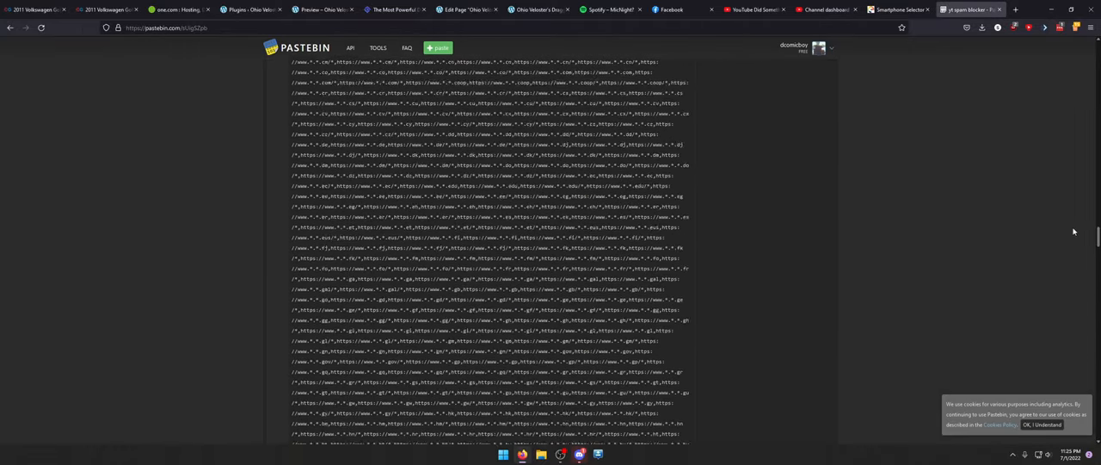
scroll("down", 3)
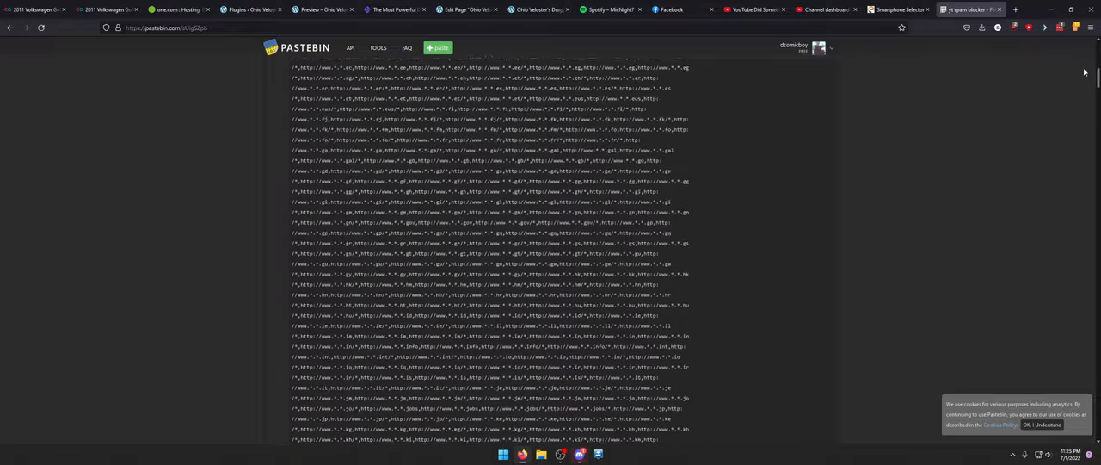
scroll("down", 3)
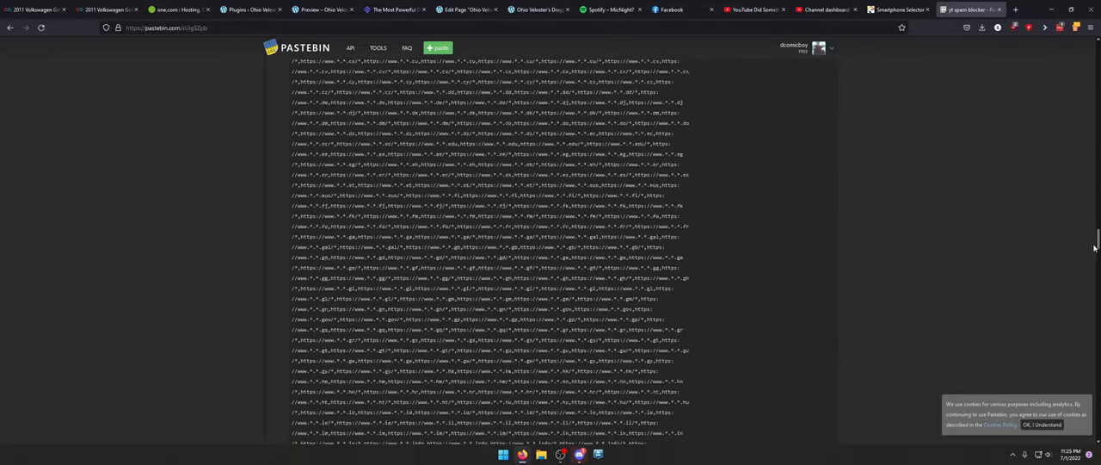
scroll("down", 3)
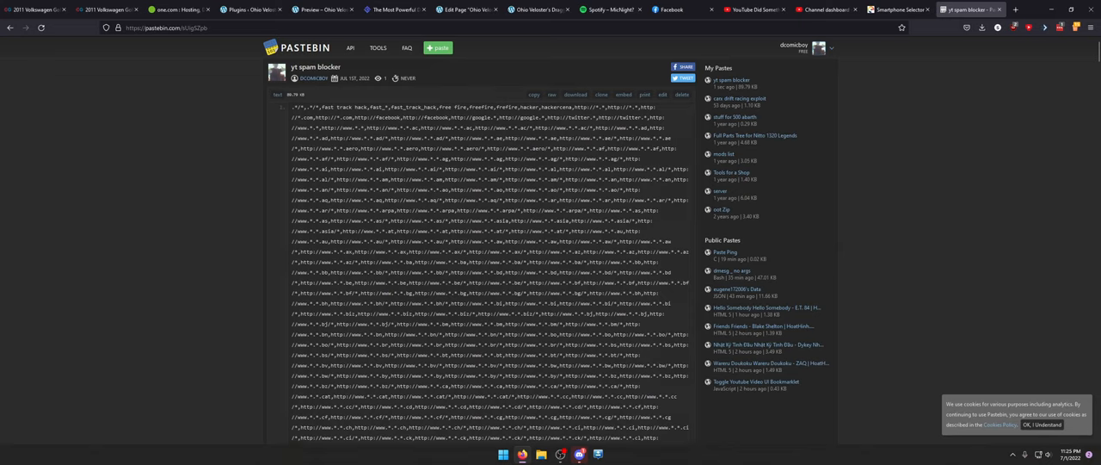
mouse_move(244, 110)
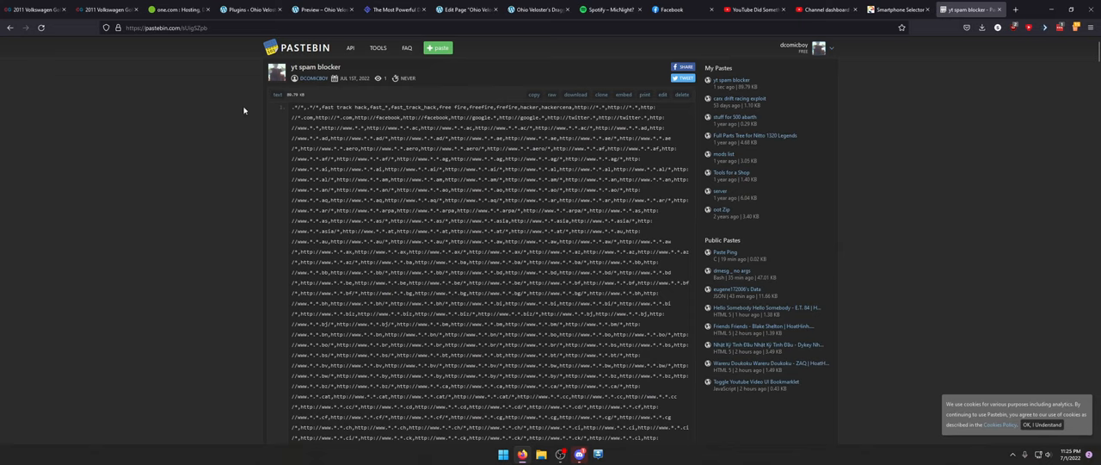
left_click_drag(293, 107, 467, 106)
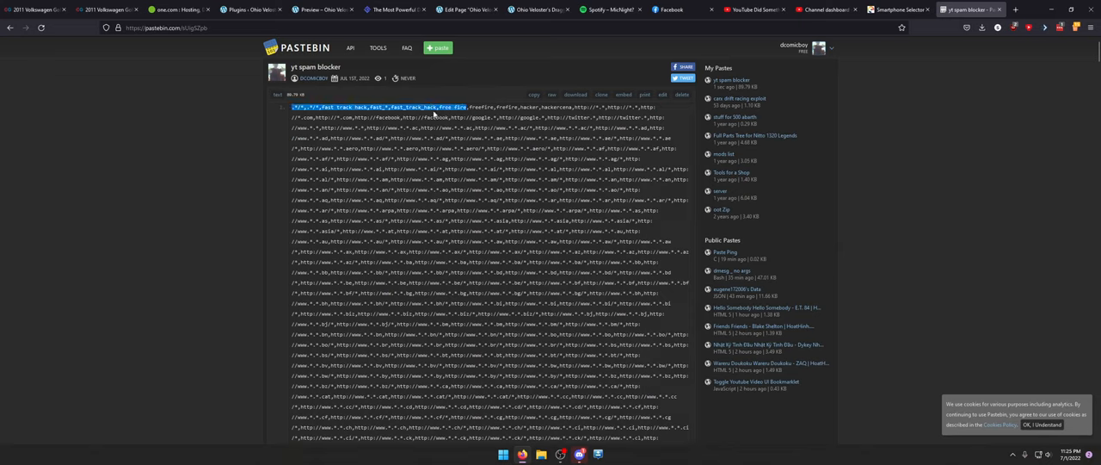
double_click(426, 107)
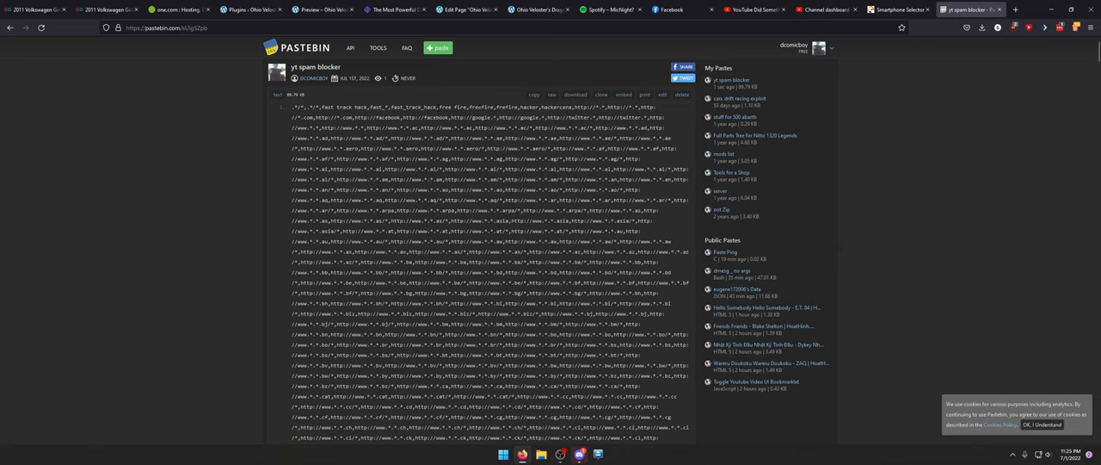
double_click(305, 107)
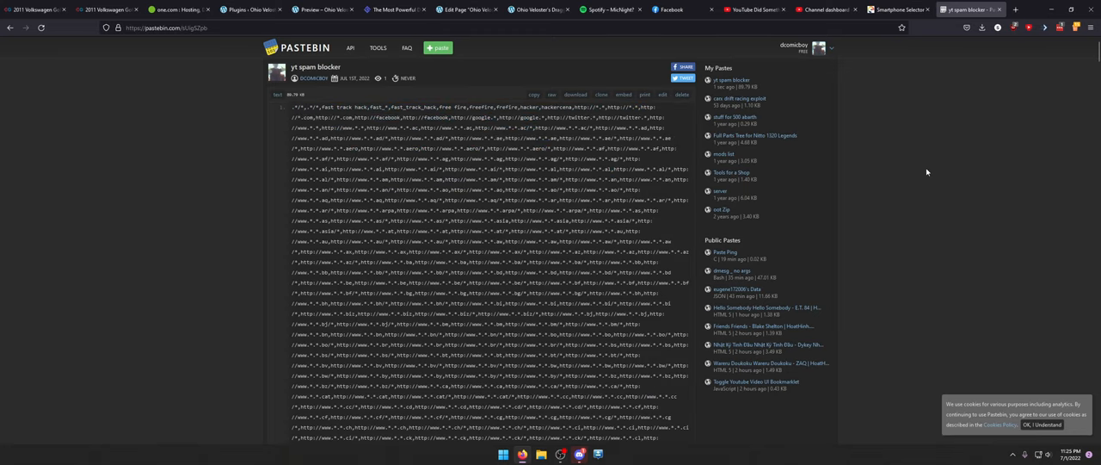
- Open YouTube Studio's Settings > Community page showing the blocked URL wildcard patterns
left_click(817, 10)
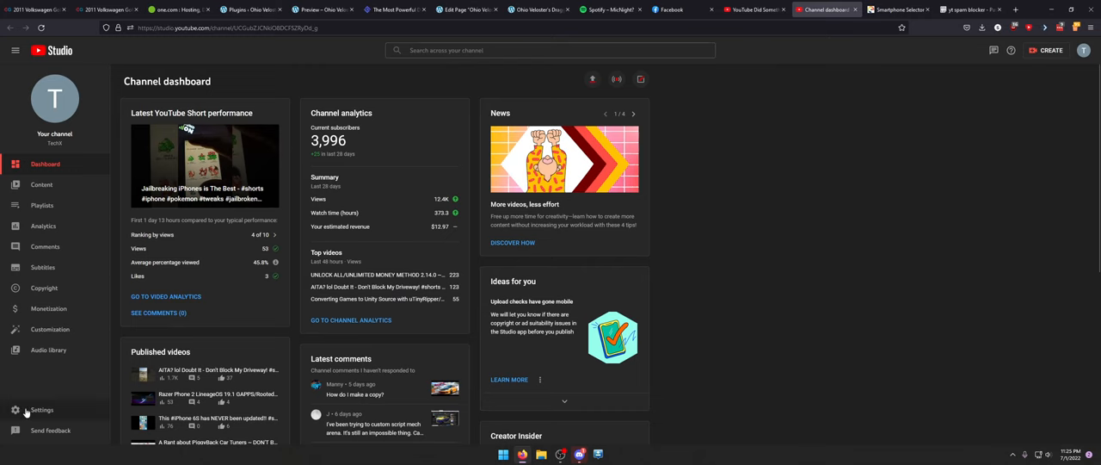
left_click(41, 409)
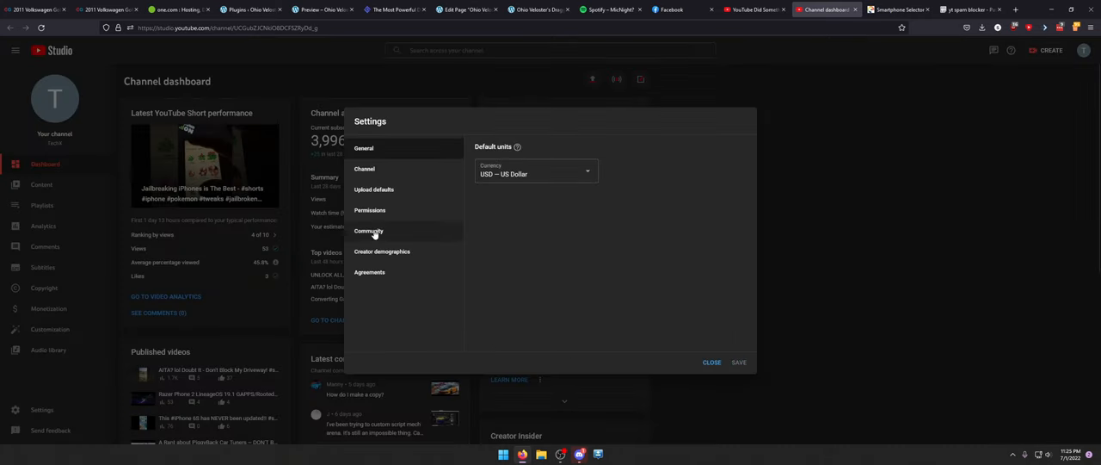
left_click(369, 230)
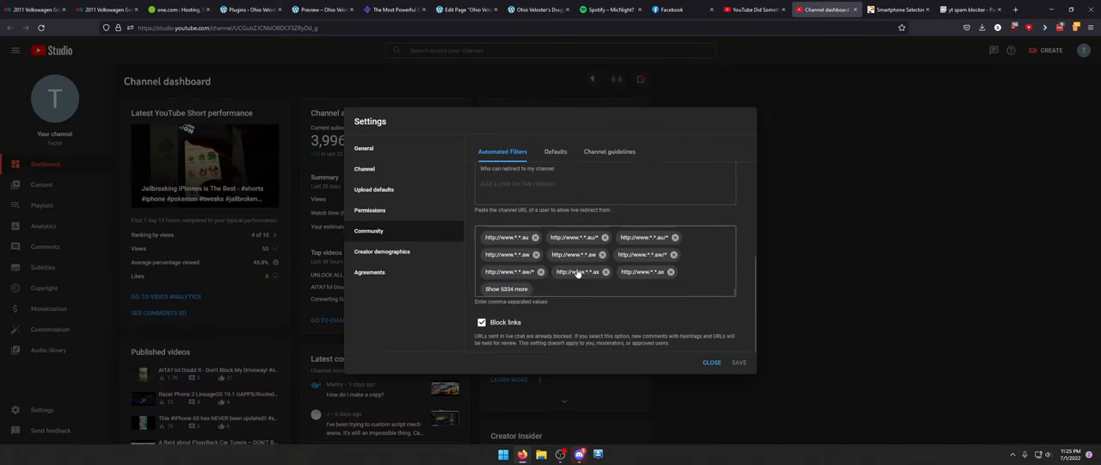
mouse_move(579, 261)
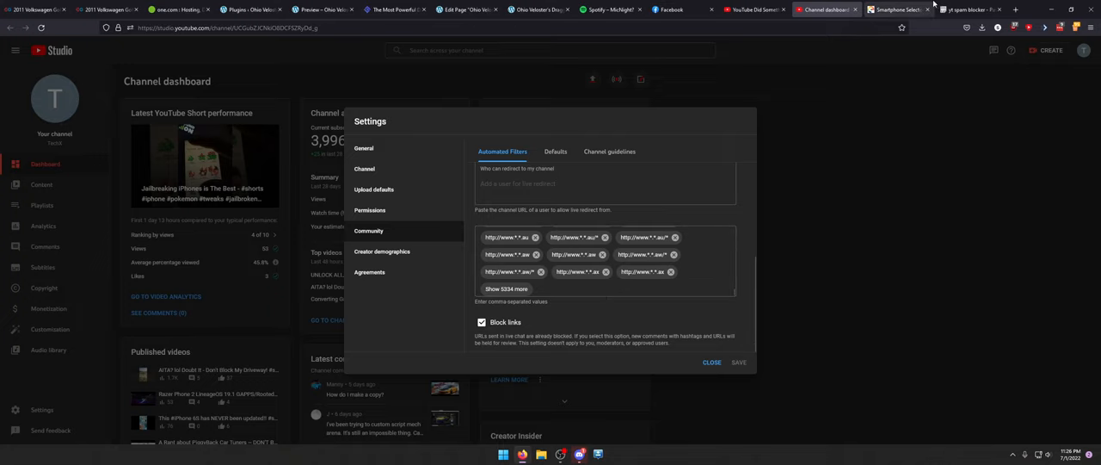
left_click(966, 10)
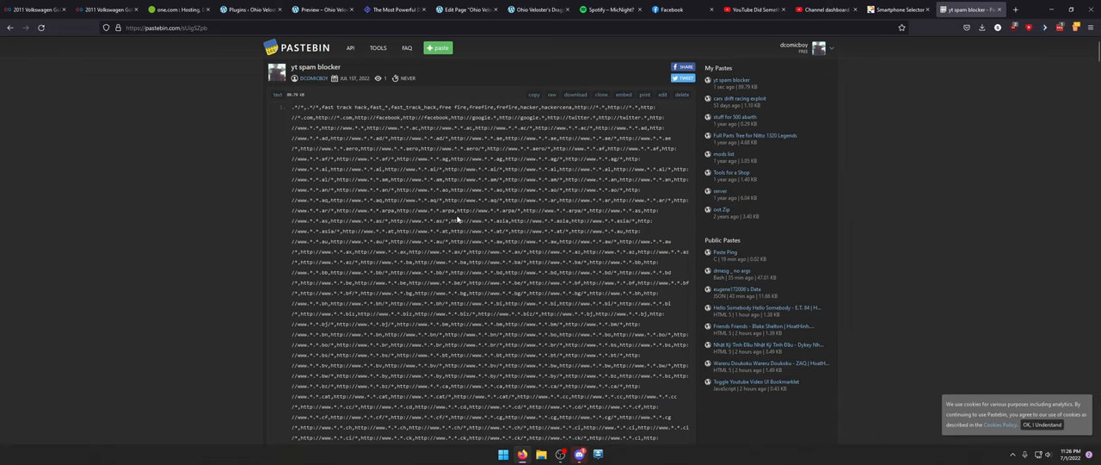
left_click(823, 9)
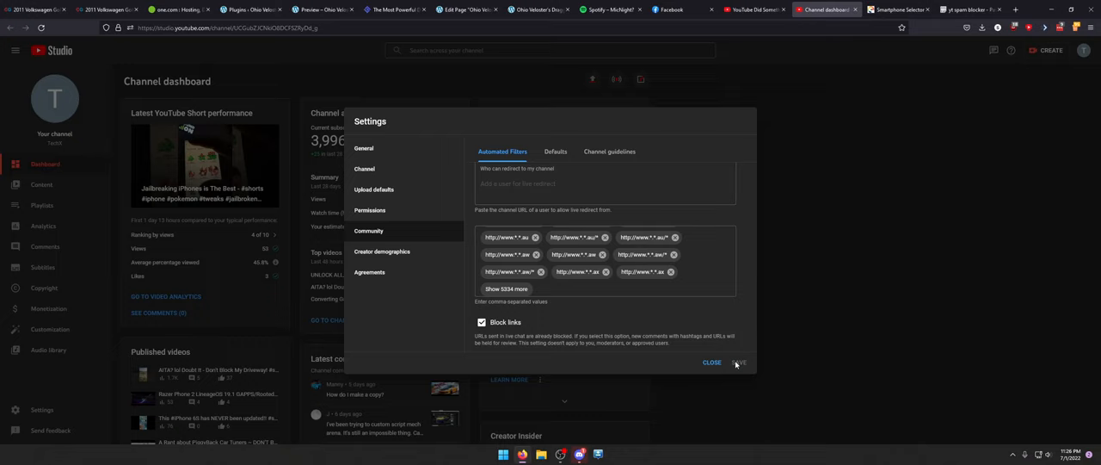
- Close the Community settings and return to the 'yt spam blocker' paste
left_click(711, 362)
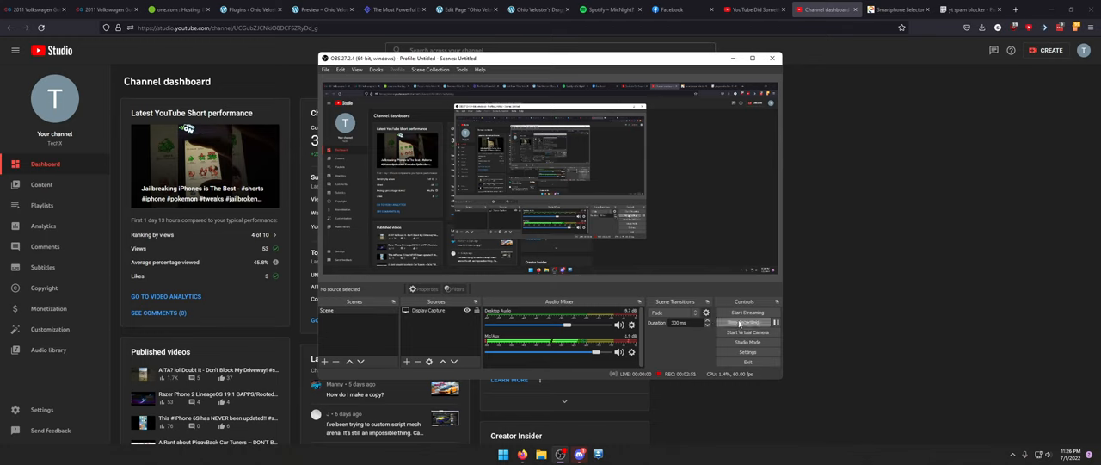
left_click(971, 10)
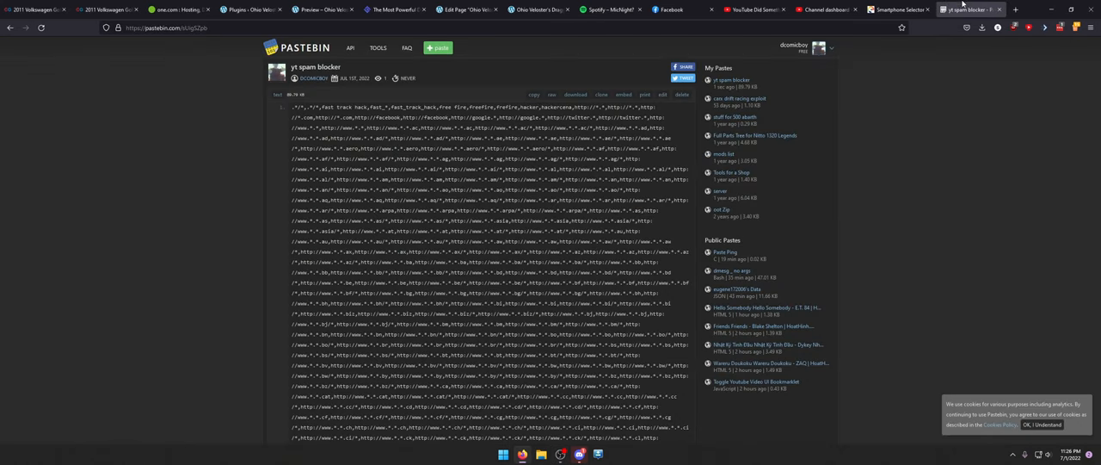
- View the paste's raw text, then reopen YouTube Studio's Community settings with 5334 more patterns
left_click(553, 95)
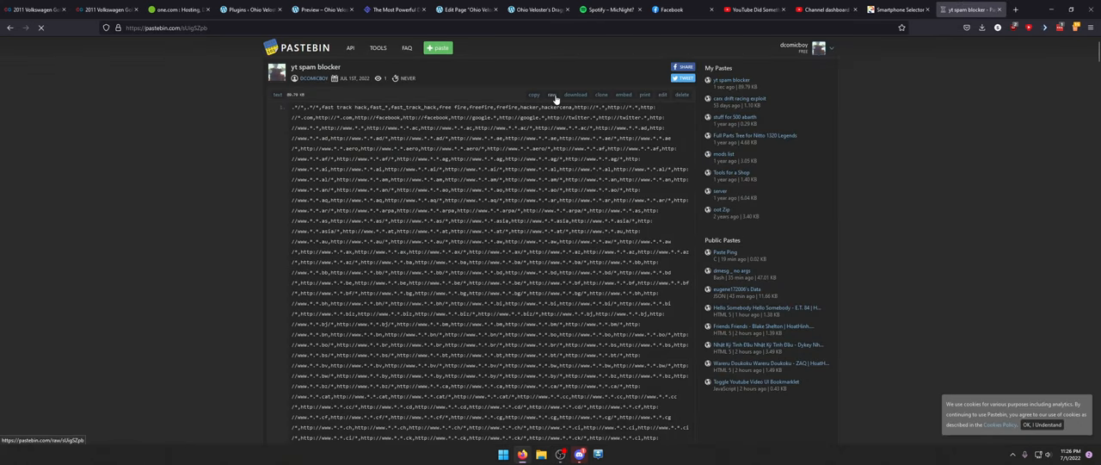
left_click(557, 95)
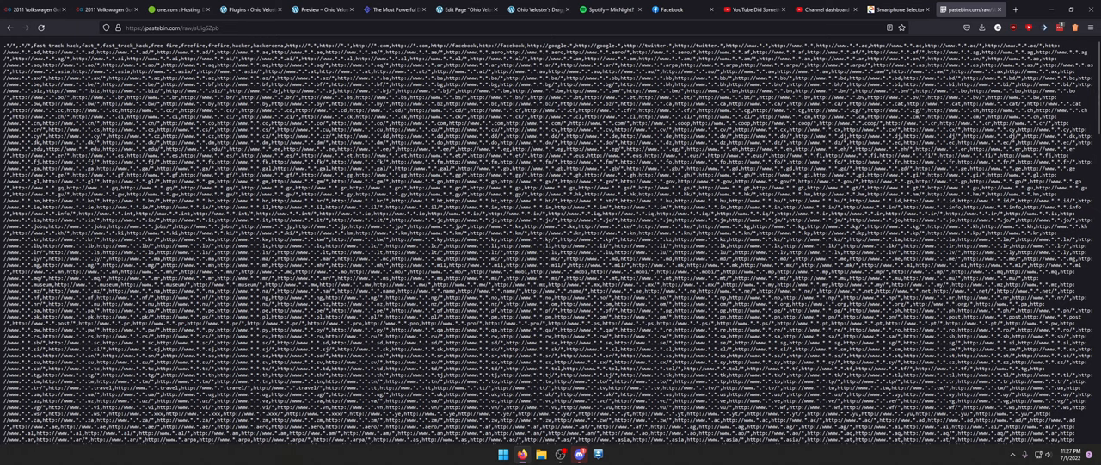
left_click(824, 10)
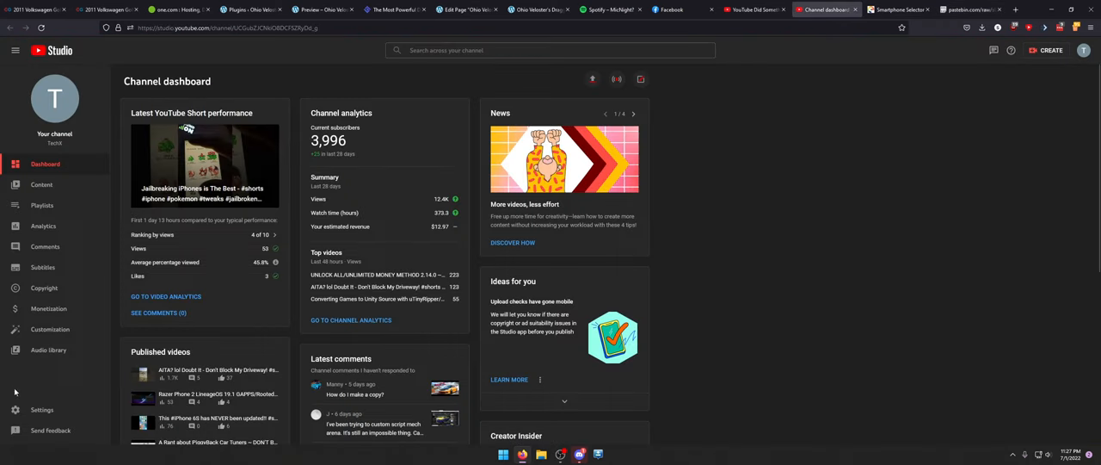
left_click(41, 409)
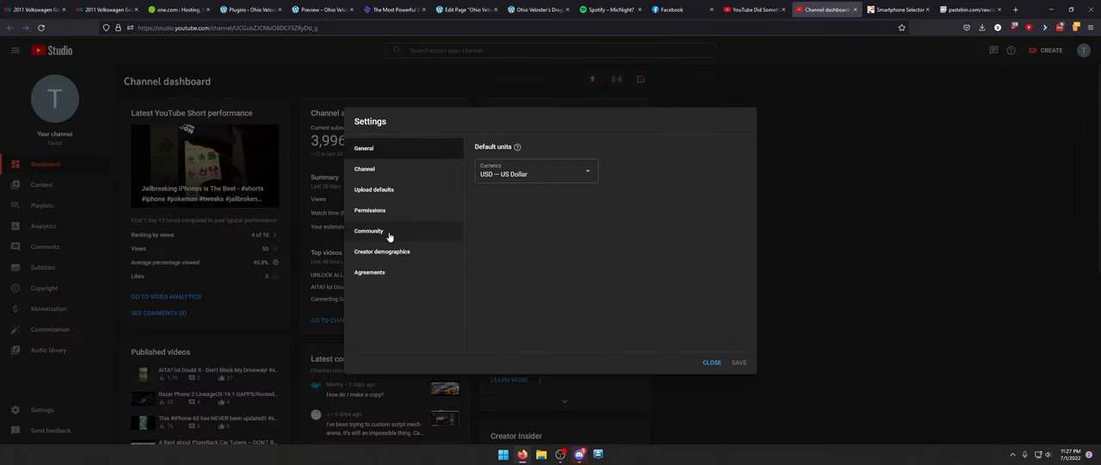
left_click(367, 230)
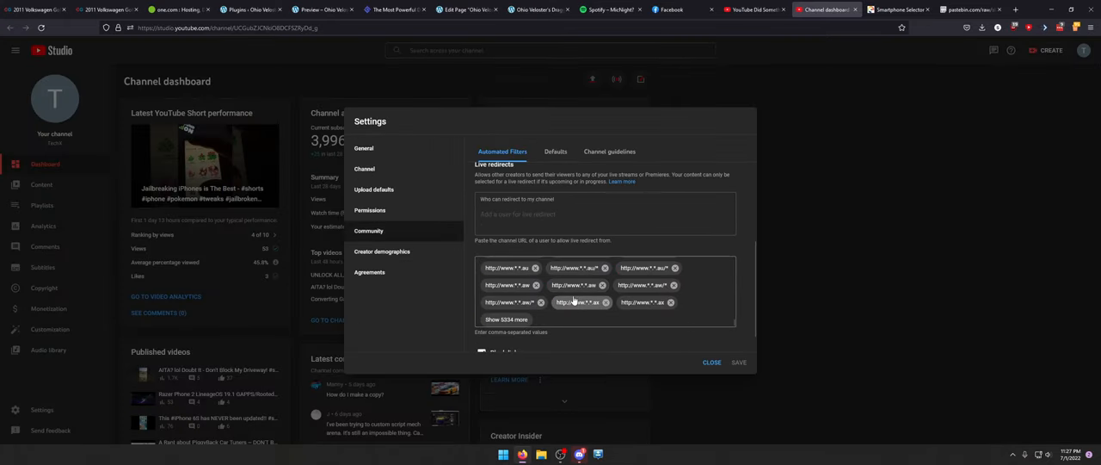